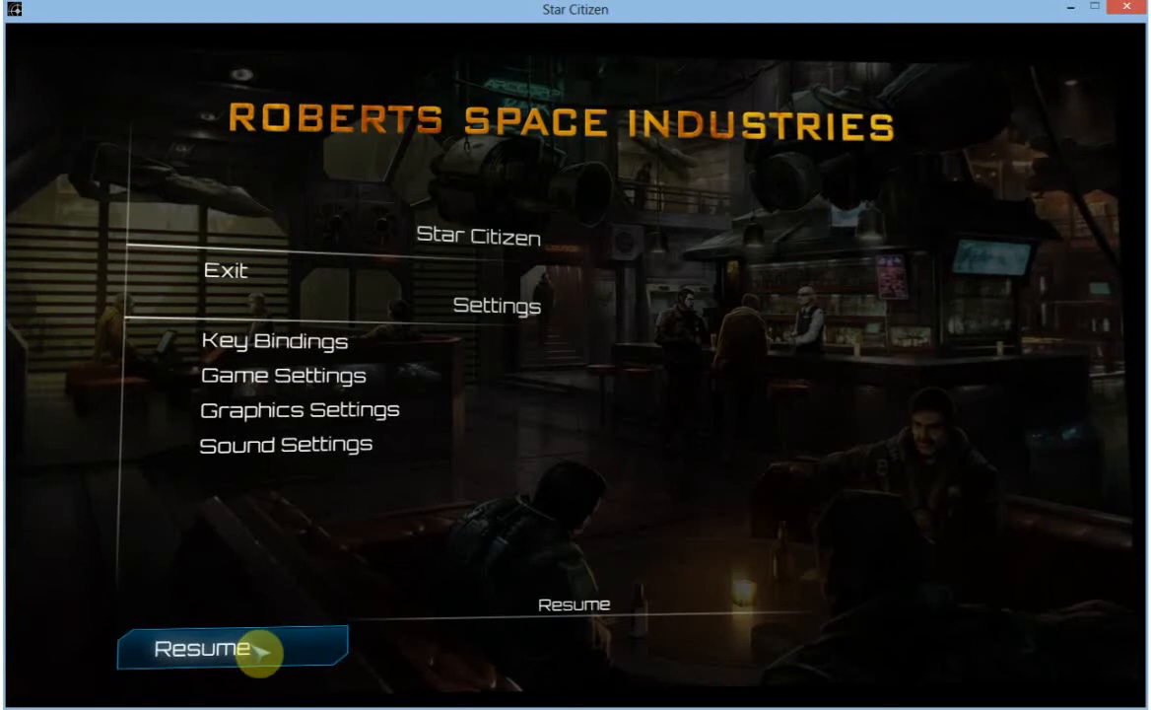
# Resume the game from the pause menu, returning to the hangar floor view
pyautogui.click(203, 649)
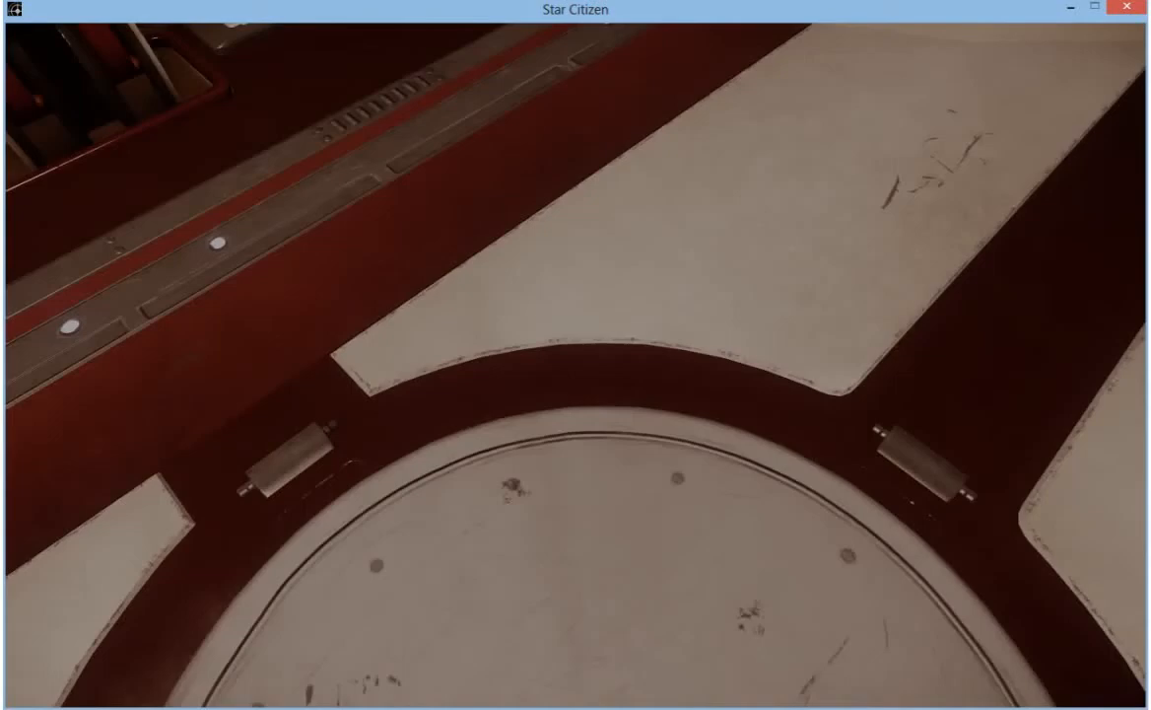